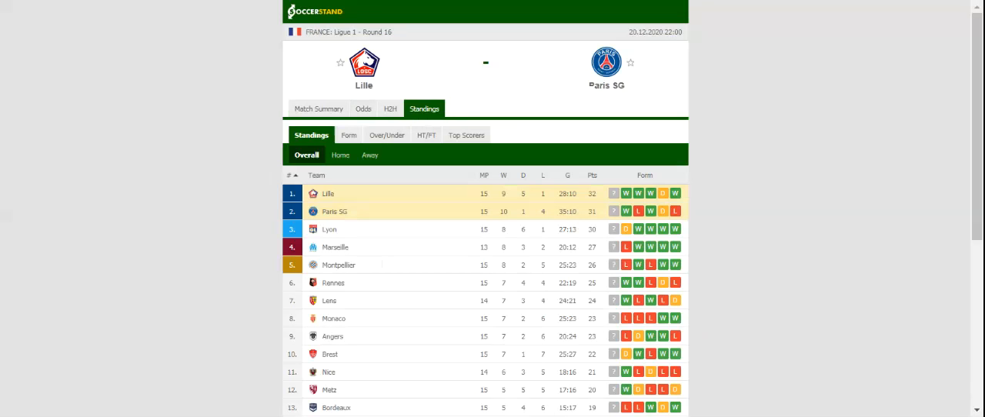
- Show the H2H tab listing Lille's and Paris SG's last five results and previous meetings
left_click(396, 108)
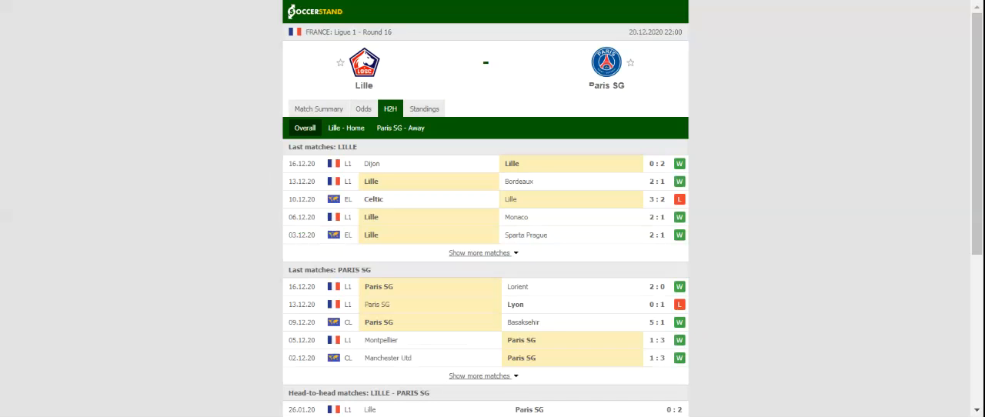
mouse_move(399, 87)
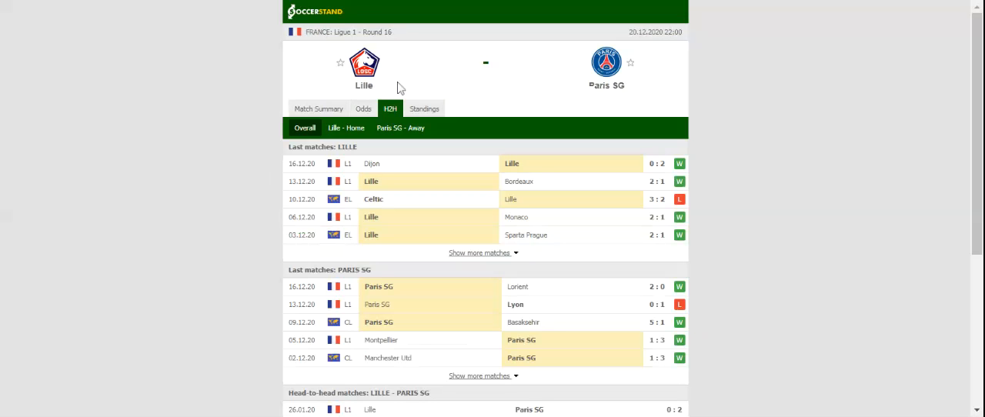
mouse_move(399, 87)
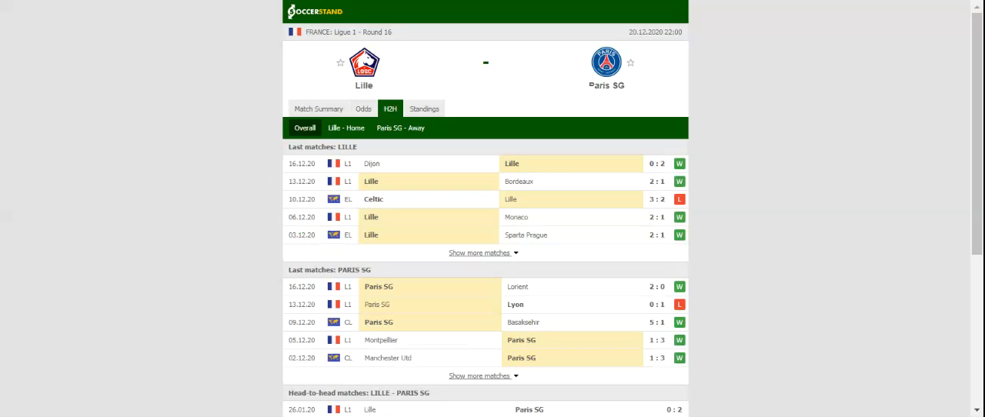
mouse_move(418, 76)
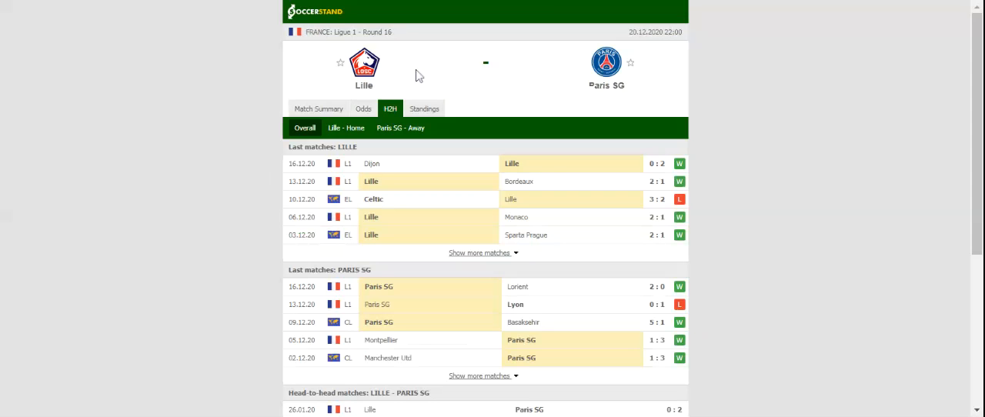